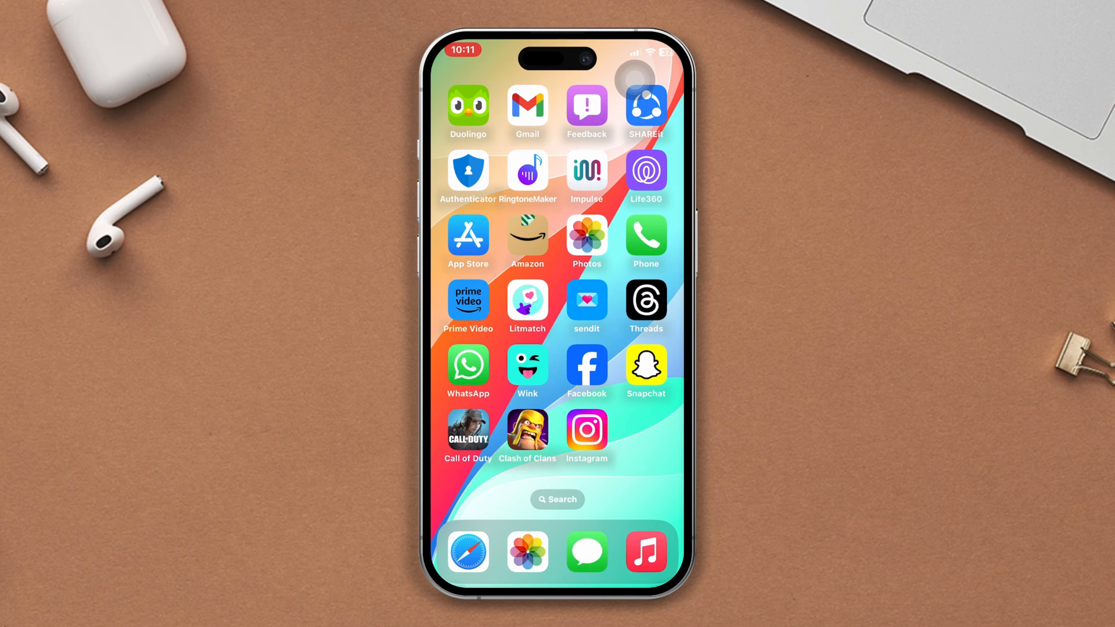
- Swipe the Home Screen left to the page showing the Settings app
scroll("left", 3)
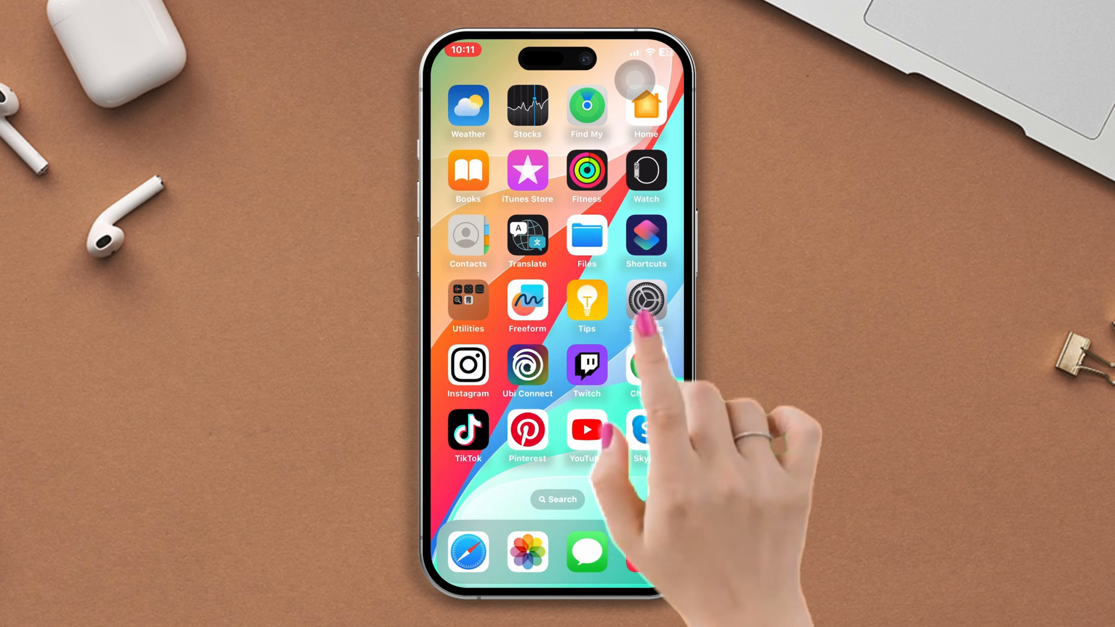
- Enable Content & Privacy Restrictions under Screen Time in Settings
left_click(646, 301)
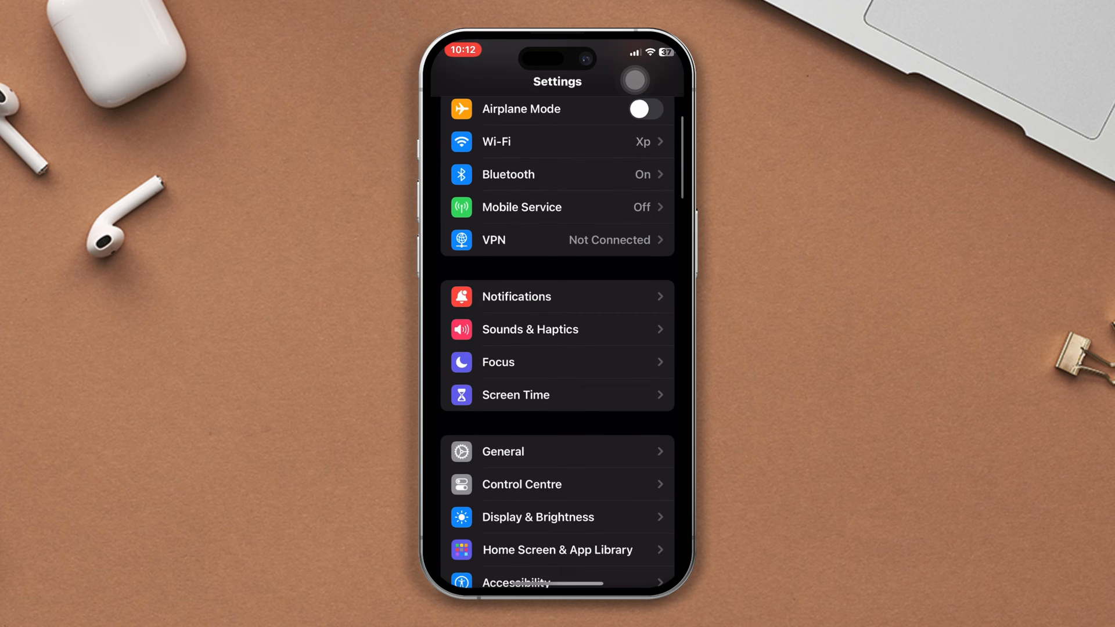
left_click(515, 395)
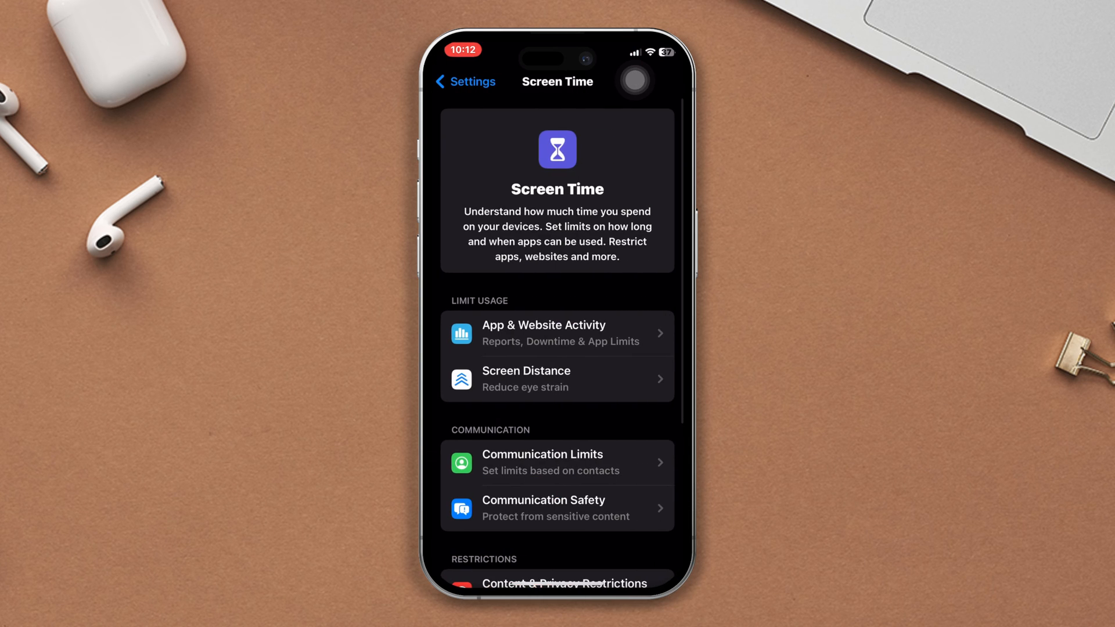
scroll("down", 3)
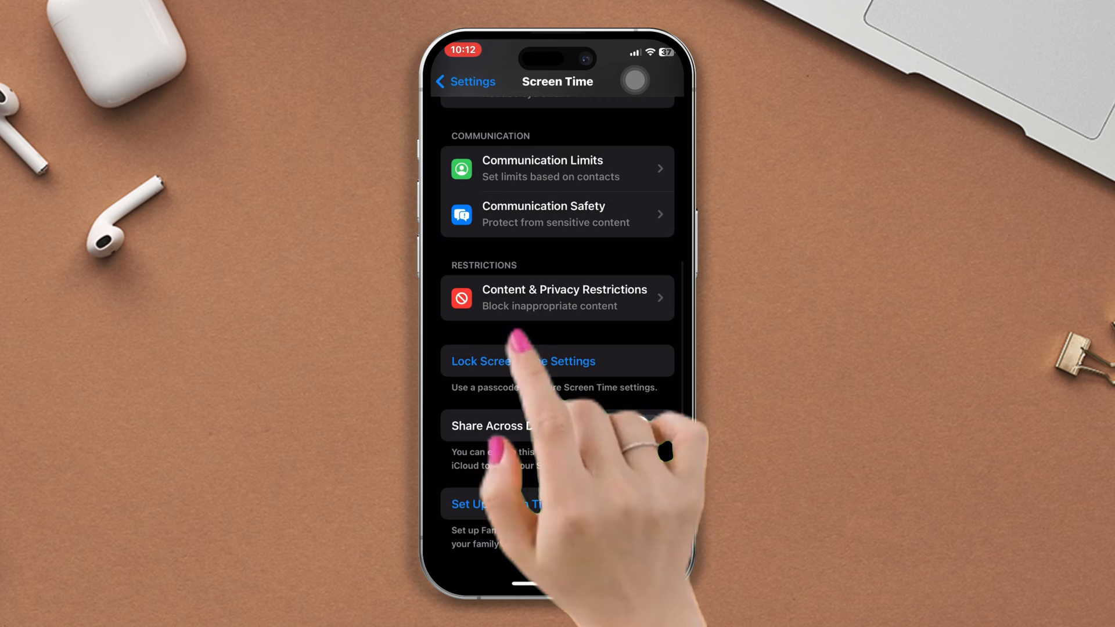
left_click(557, 297)
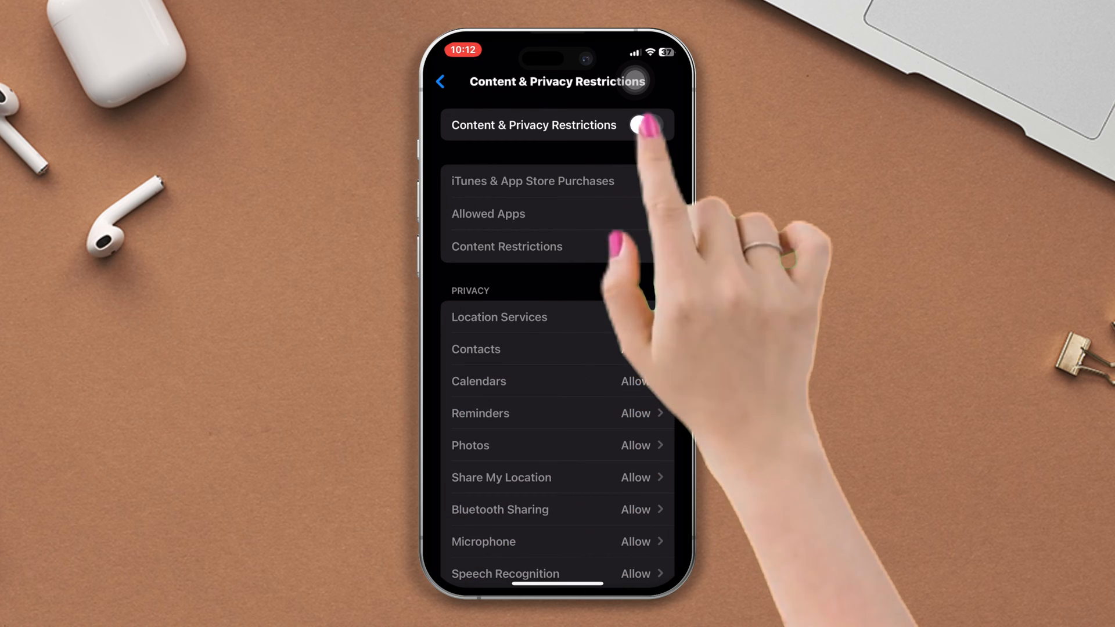
left_click(647, 125)
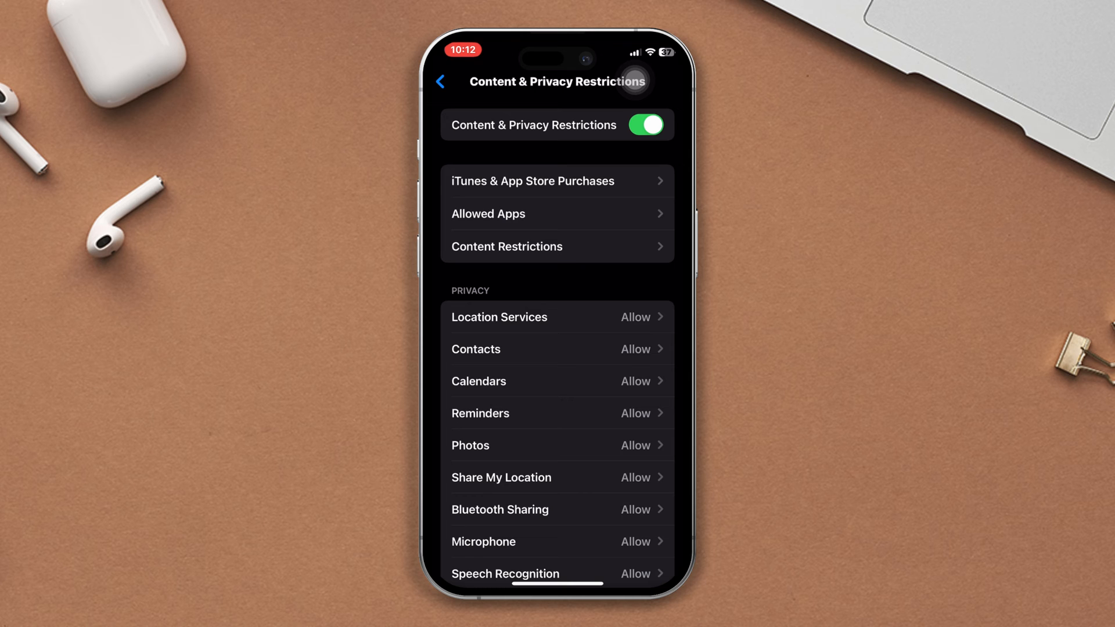
- Open Allowed Apps and scroll through the app toggles
left_click(558, 214)
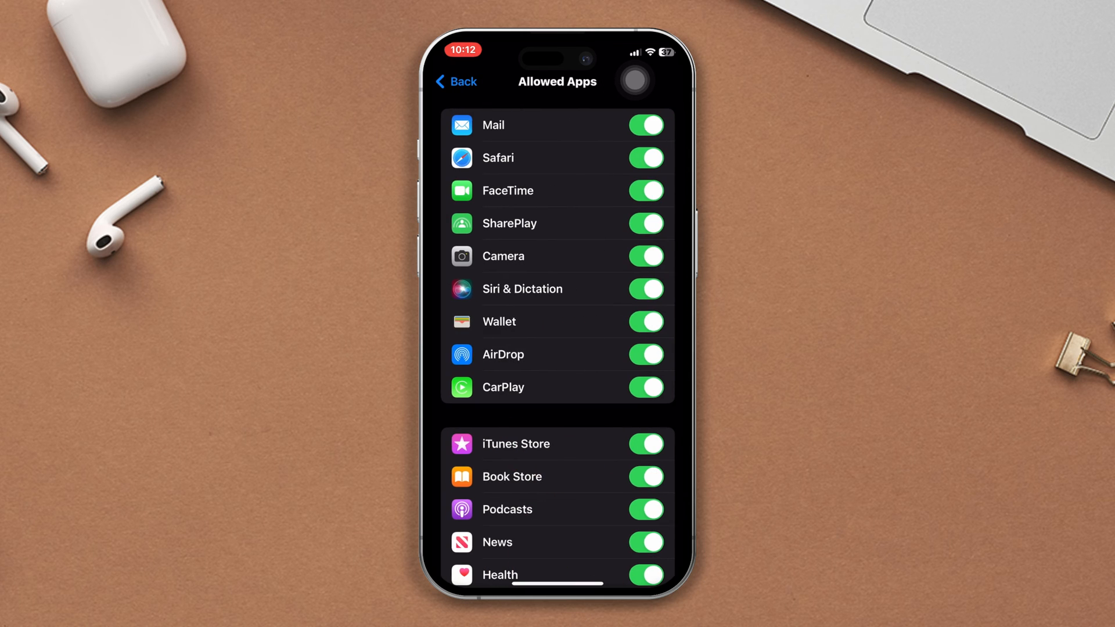
scroll("down", 3)
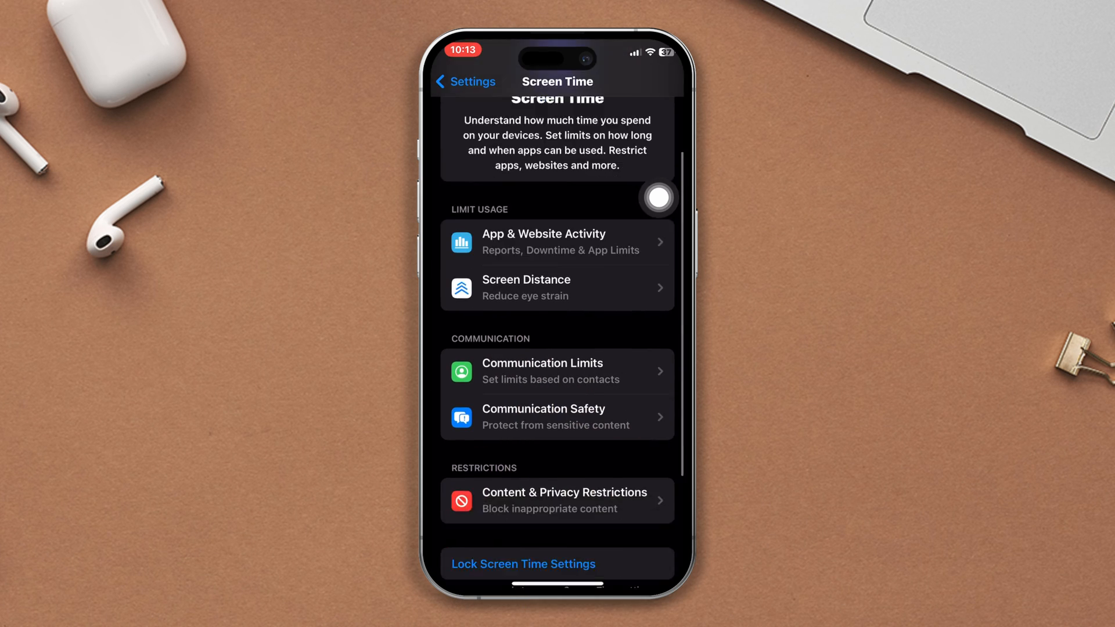
- Reopen Content & Privacy Restrictions and enter Content Restrictions for store content ratings
scroll("down", 3)
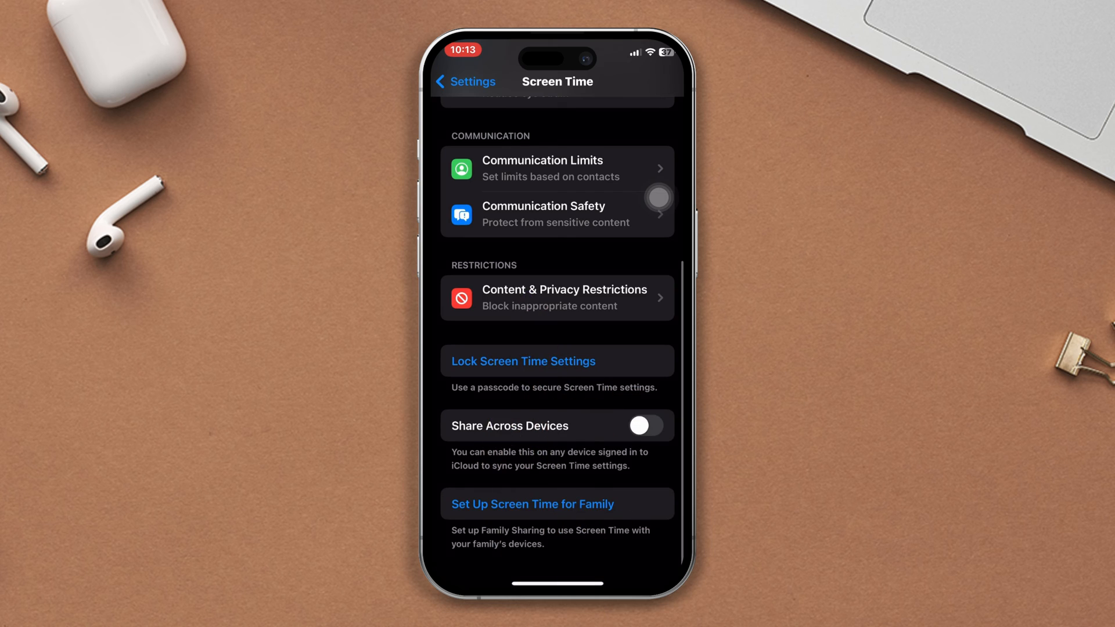
left_click(557, 297)
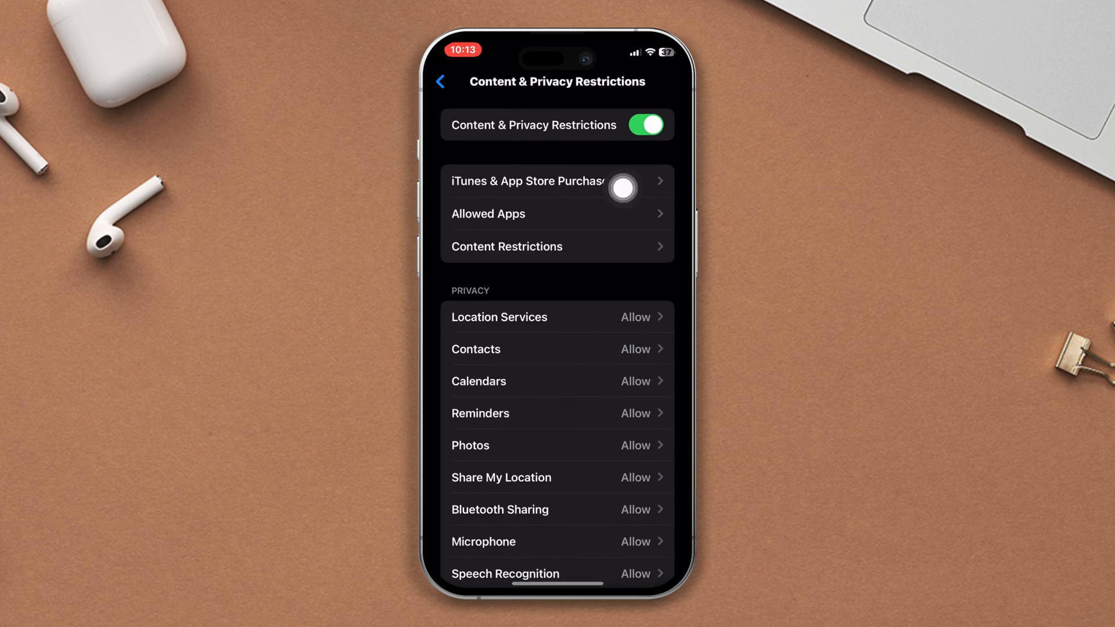
left_click(557, 247)
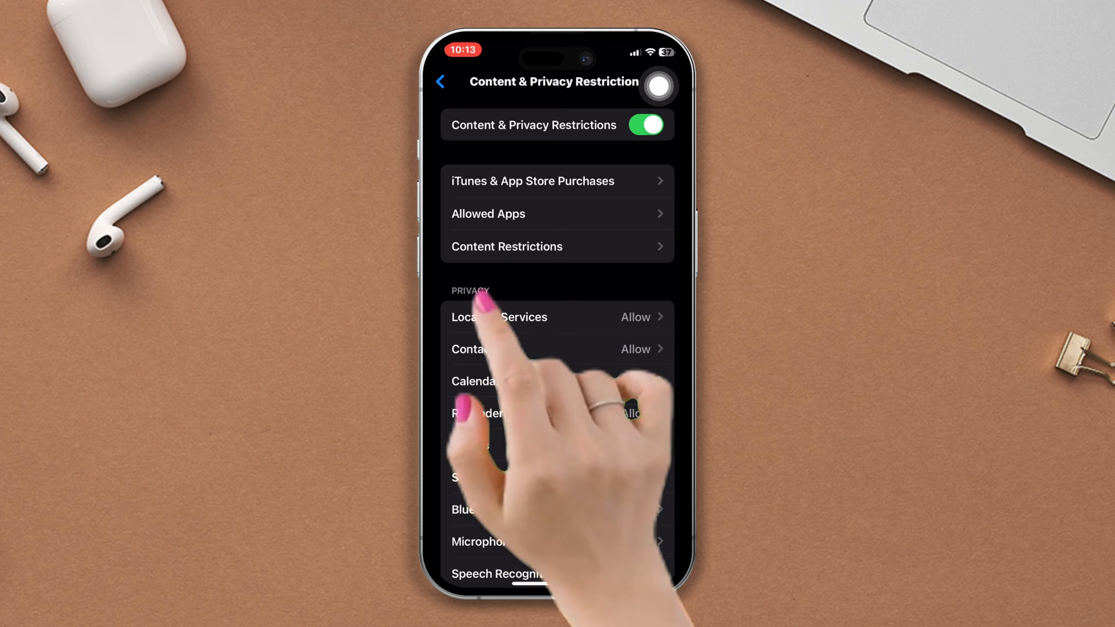
left_click(507, 246)
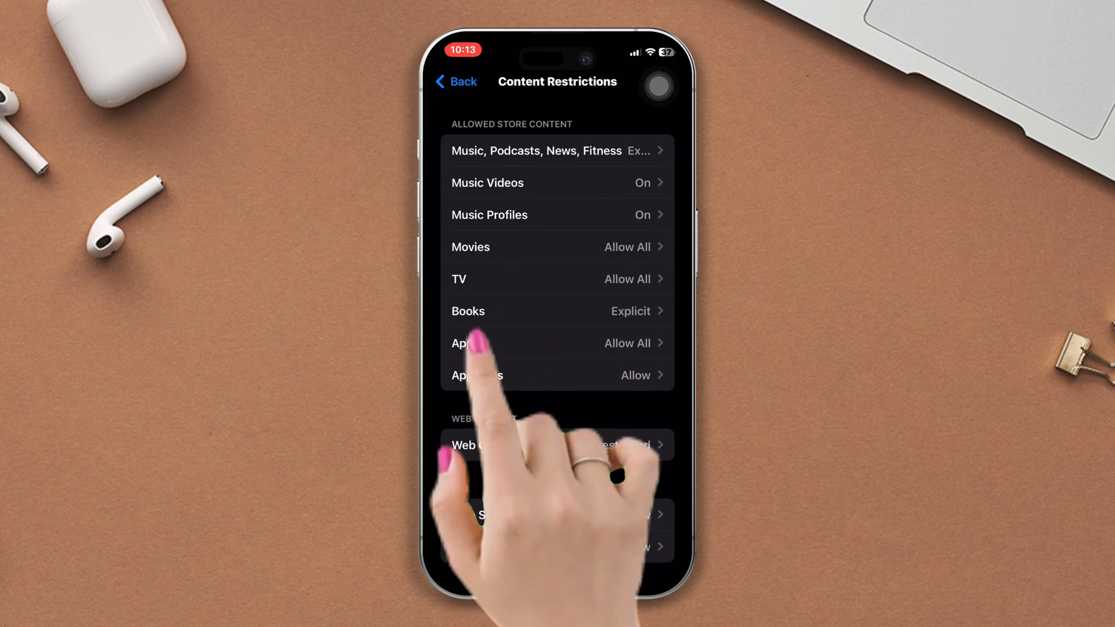